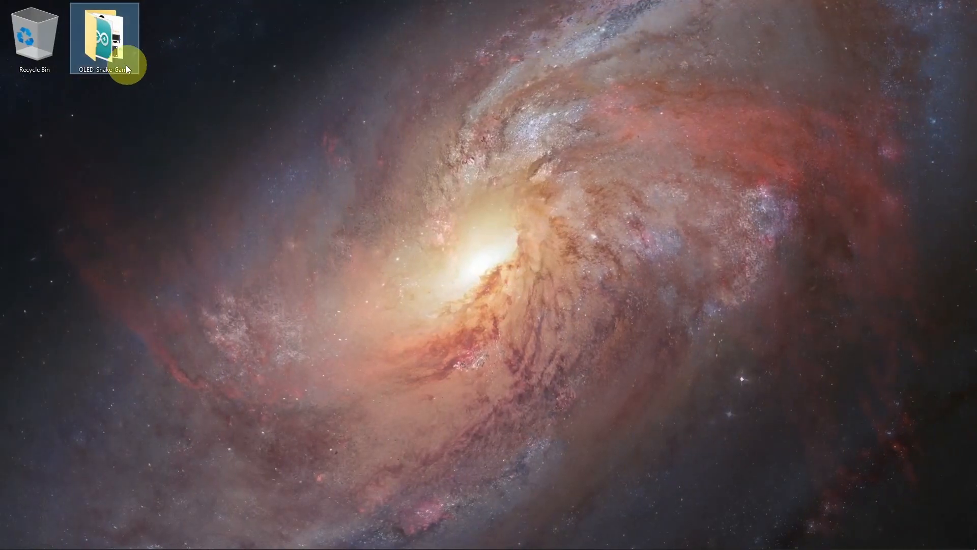
# View Circuit-Diagram.png from the OLED-Snake-Game desktop folder in Photos.
pyautogui.doubleClick(104, 38)
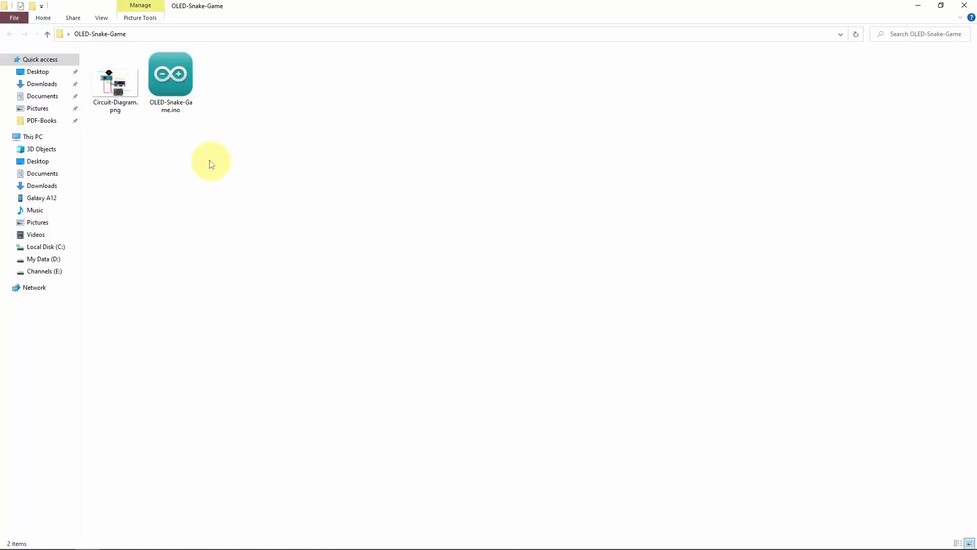
pyautogui.doubleClick(115, 74)
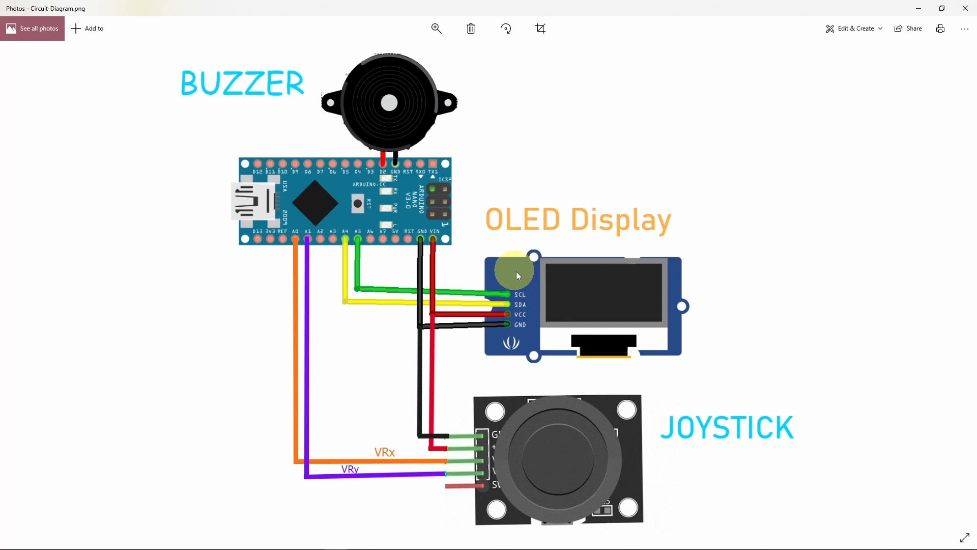
pyautogui.moveTo(535, 259)
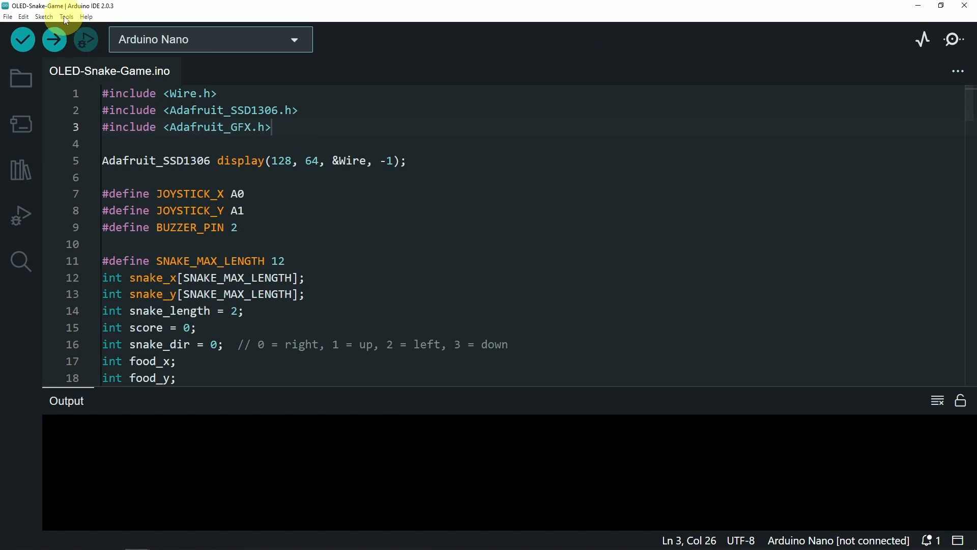
# Verify in Library Manager that Adafruit SSD1306 and GFX show INSTALLED for 'ssd1306'.
pyautogui.click(21, 170)
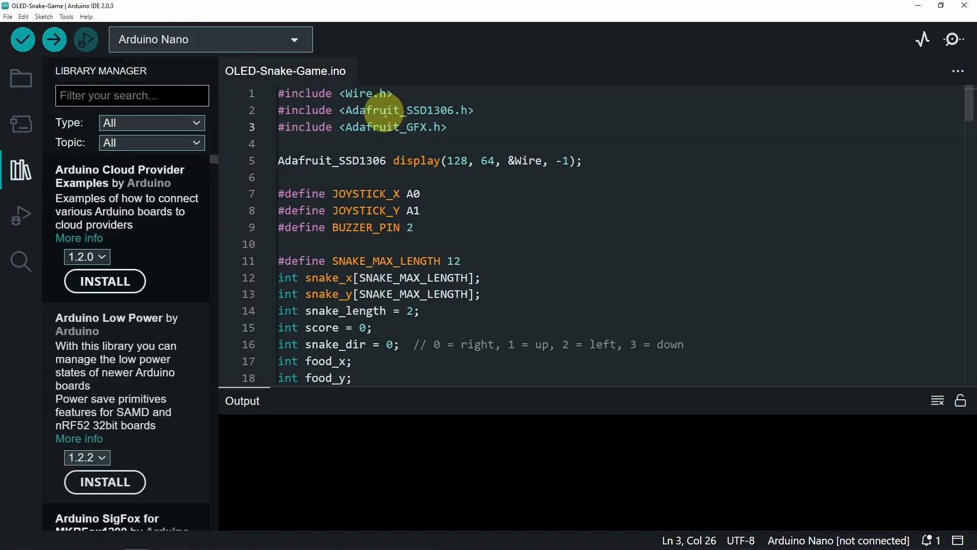
pyautogui.write('ssd')
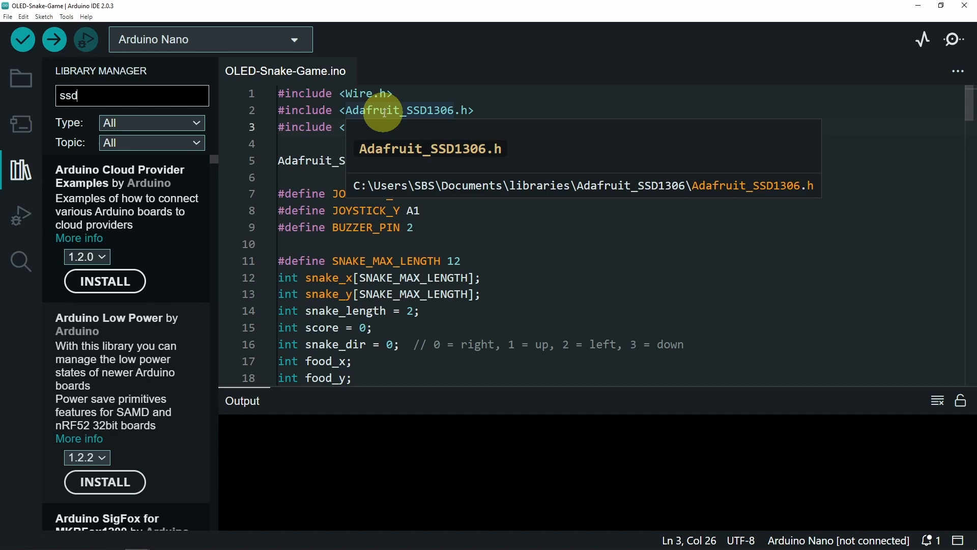
pyautogui.write('1306')
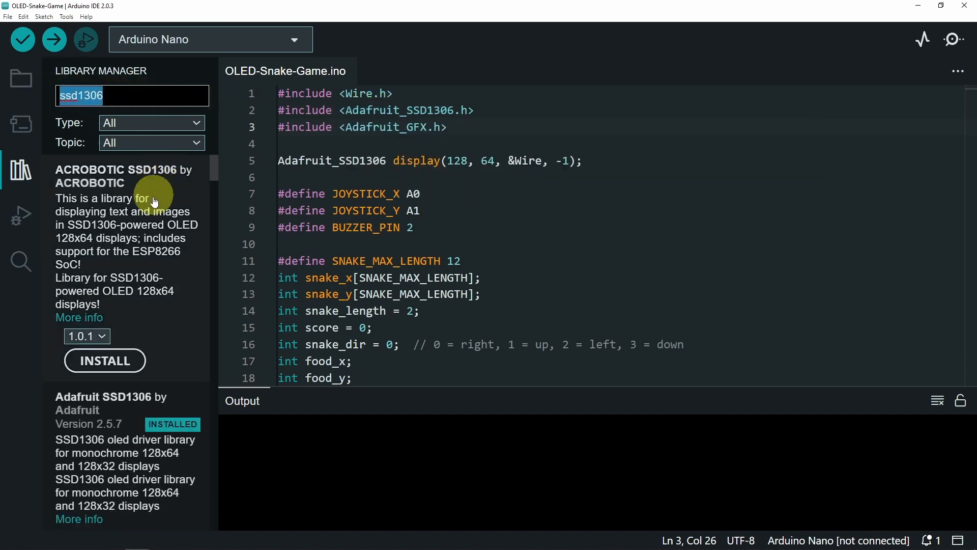
pyautogui.scroll(-3)
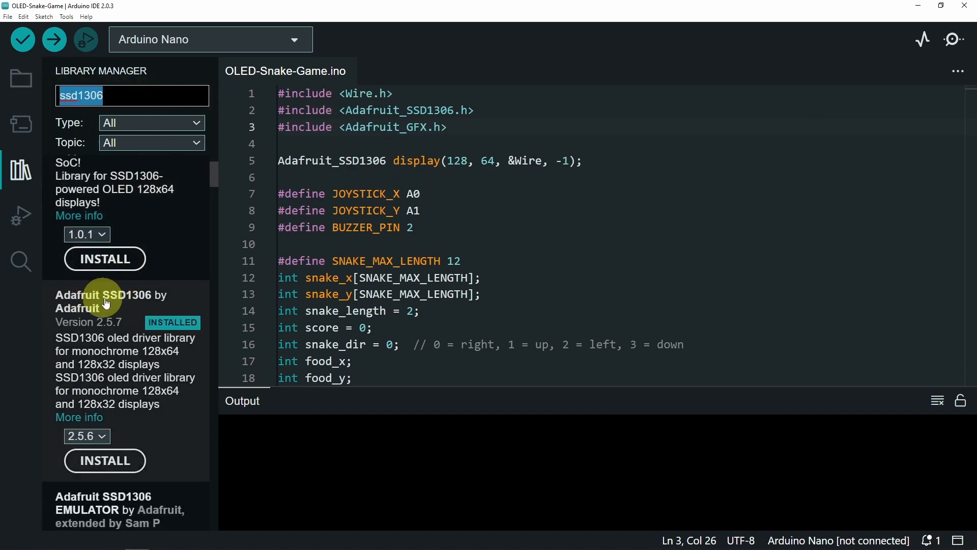
pyautogui.moveTo(109, 384)
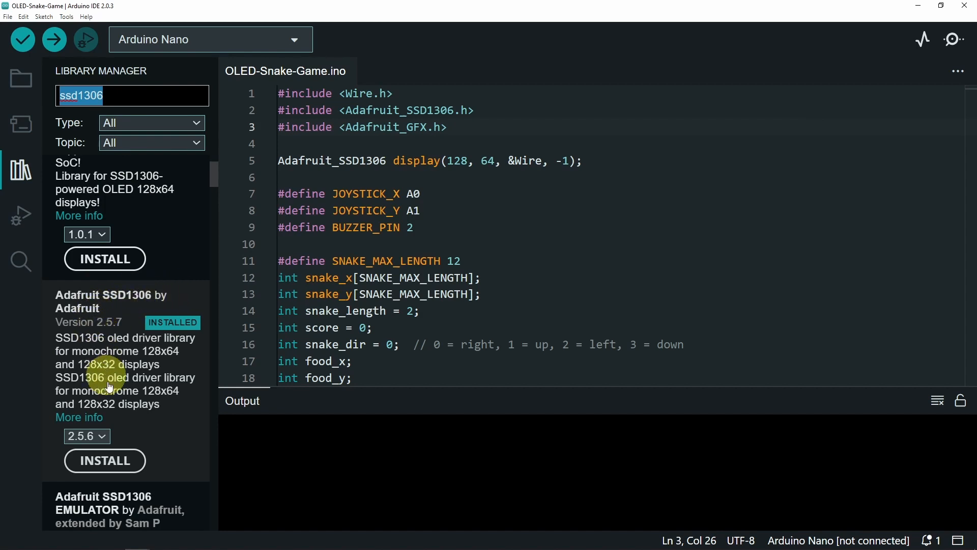
pyautogui.moveTo(109, 365)
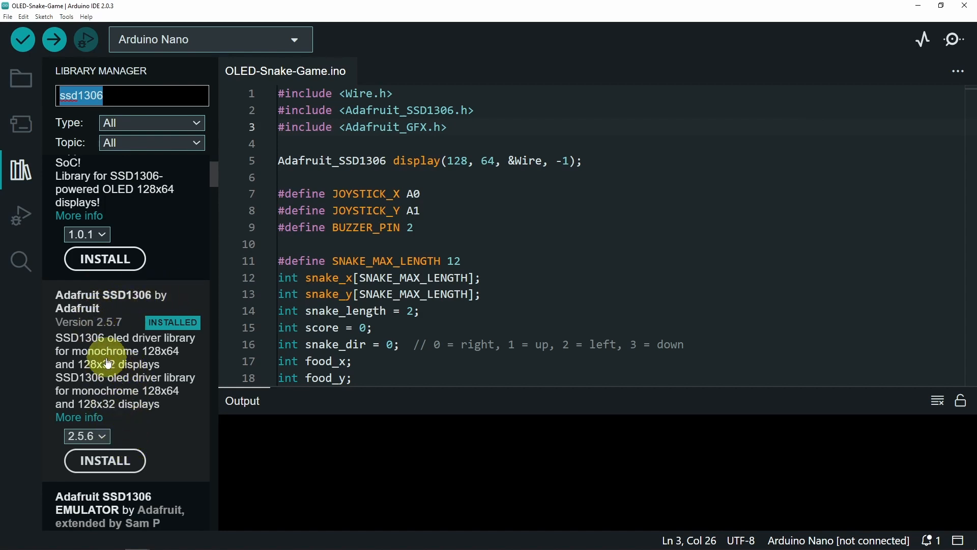
pyautogui.moveTo(121, 343)
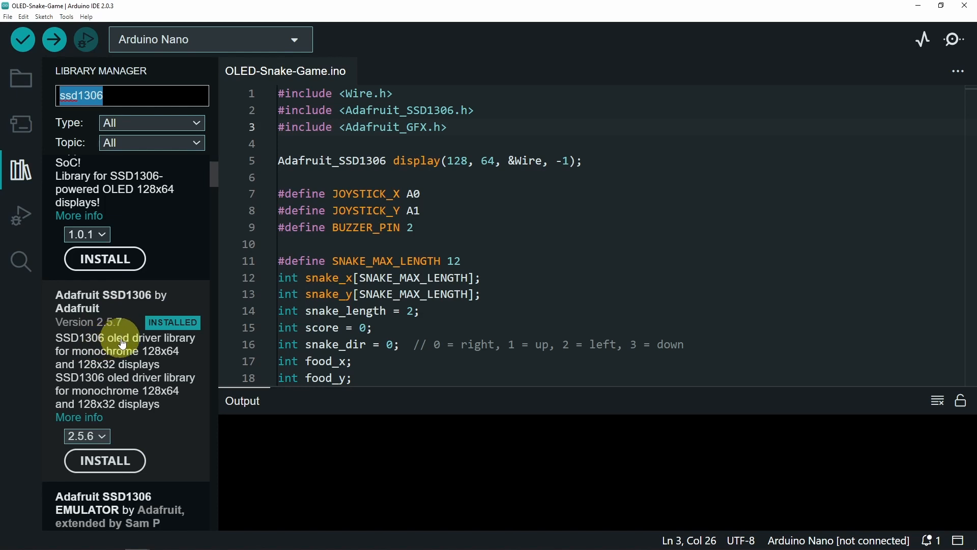
pyautogui.moveTo(91, 148)
pyautogui.write('gfx')
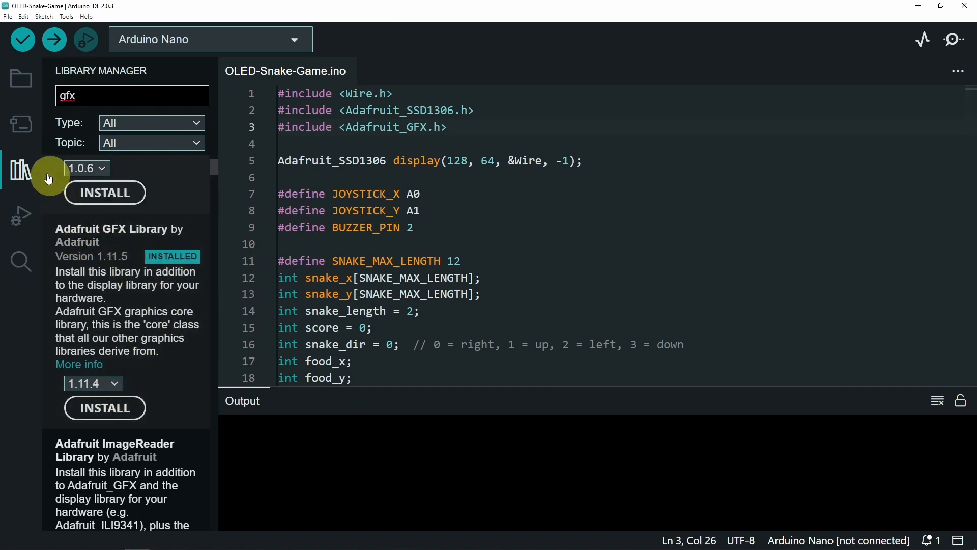
pyautogui.click(21, 170)
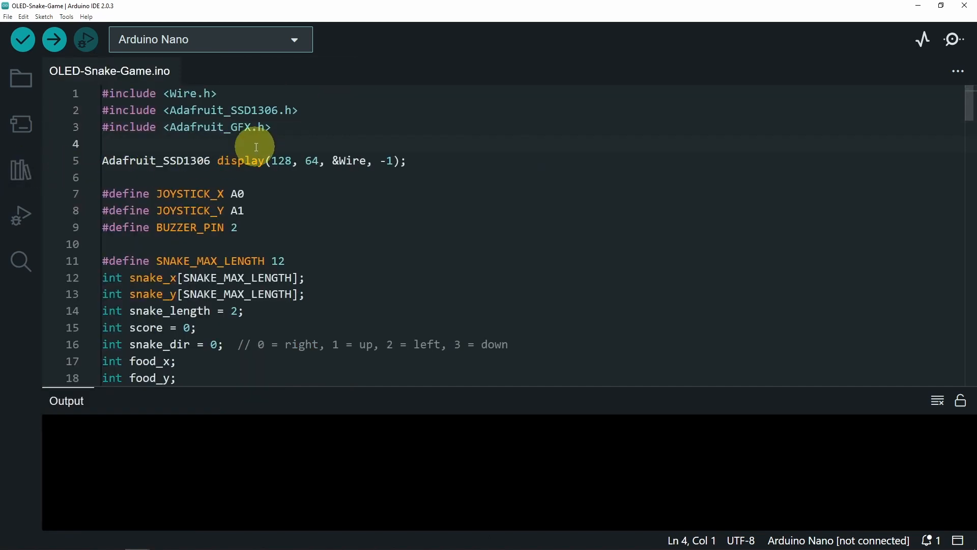
pyautogui.moveTo(239, 174)
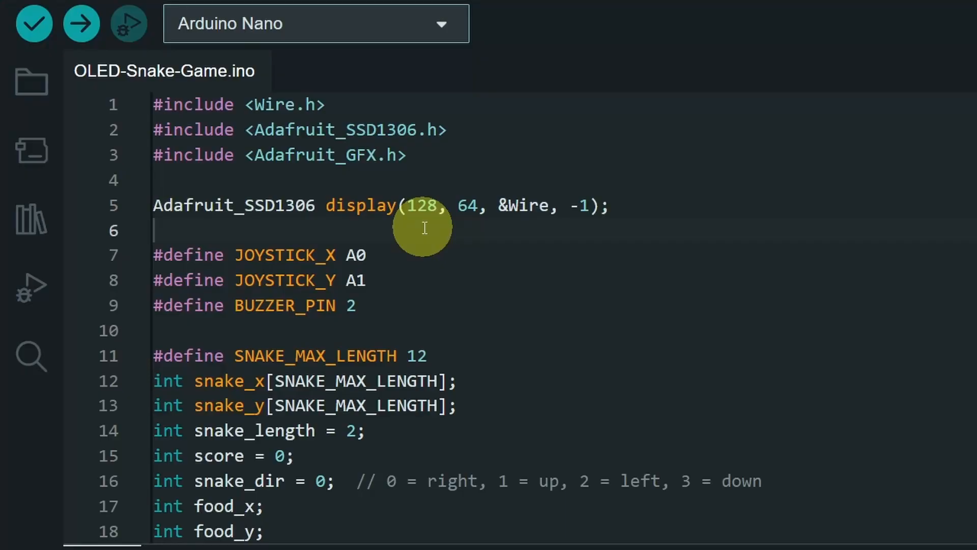
pyautogui.moveTo(346, 104)
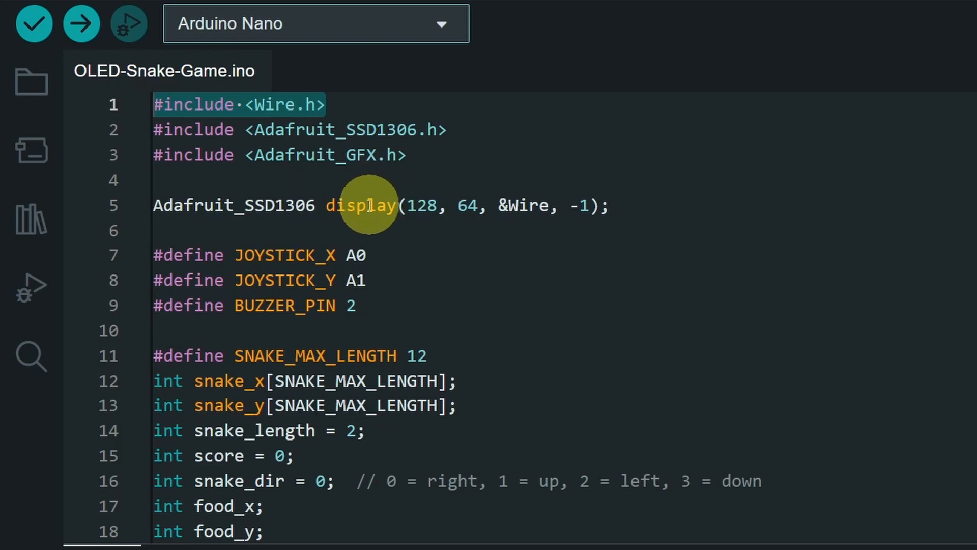
pyautogui.moveTo(526, 205)
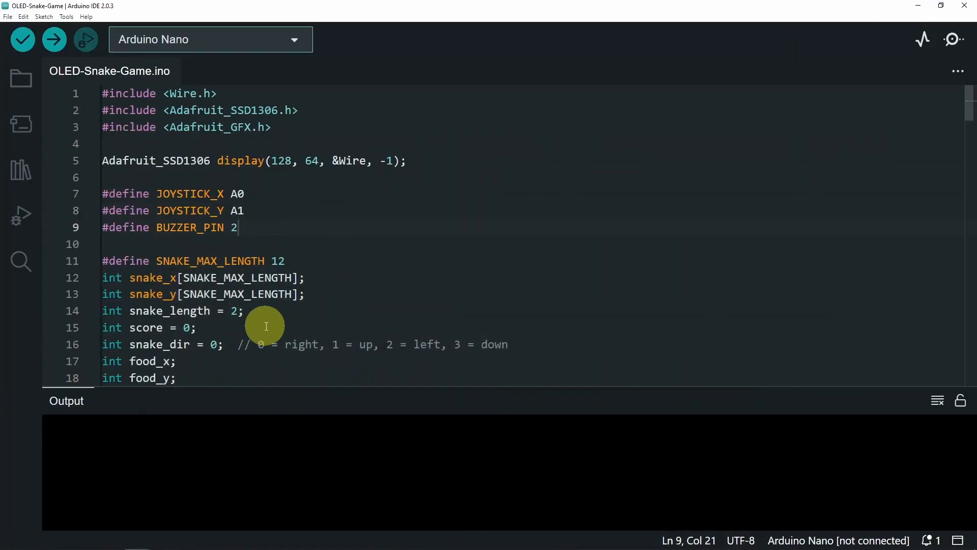
pyautogui.scroll(-3)
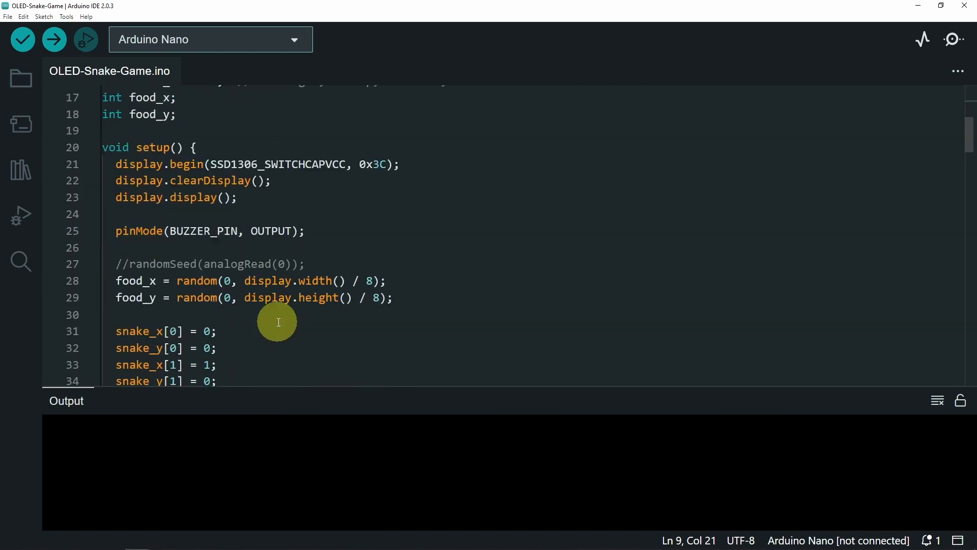
pyautogui.scroll(-3)
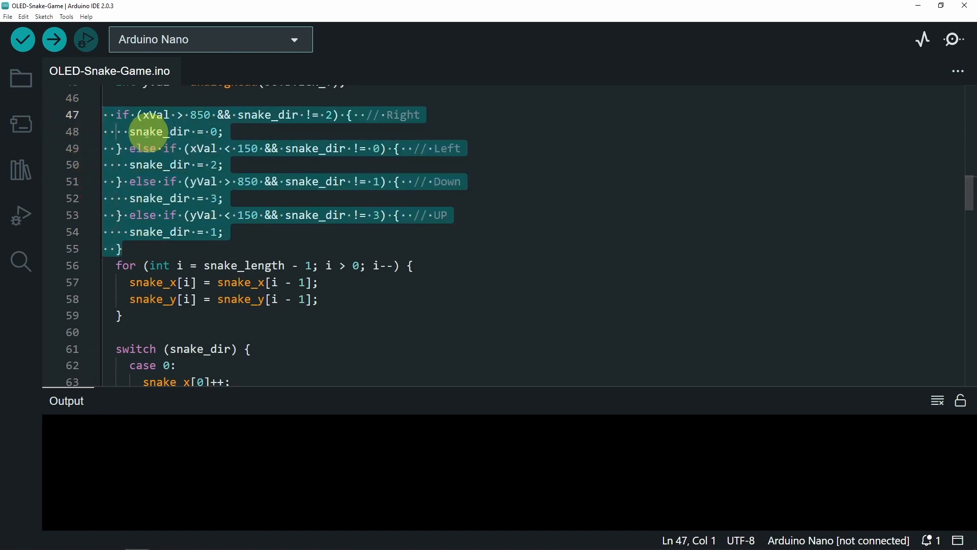
pyautogui.click(318, 299)
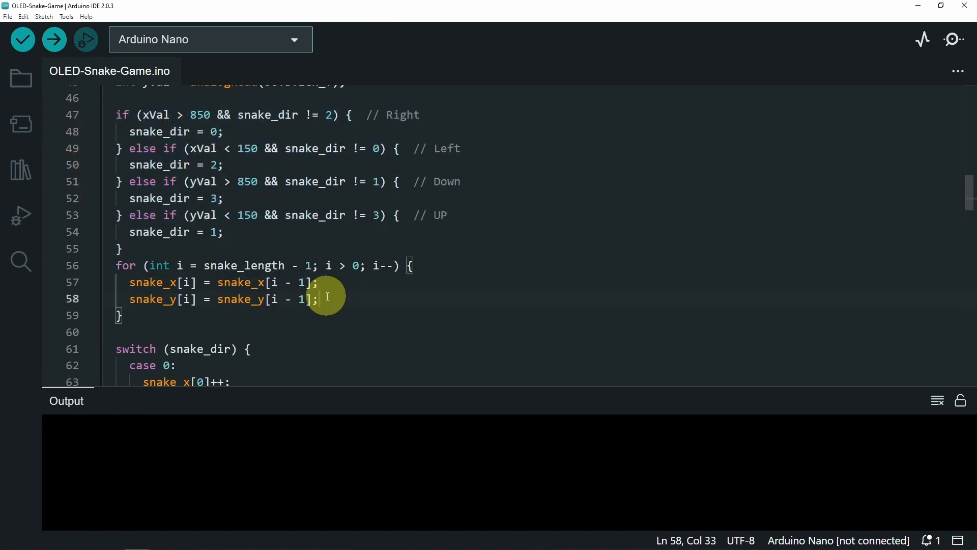
pyautogui.scroll(-3)
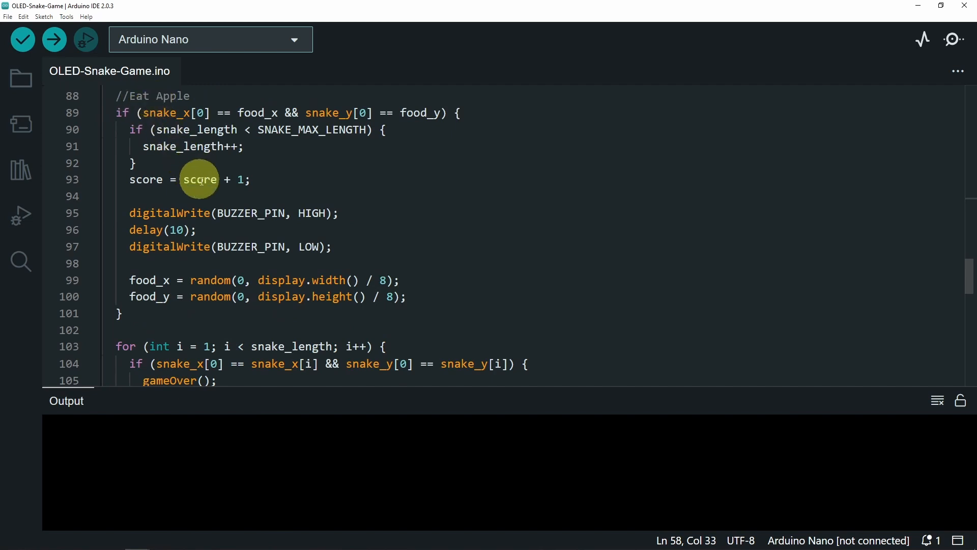
pyautogui.tripleClick(188, 179)
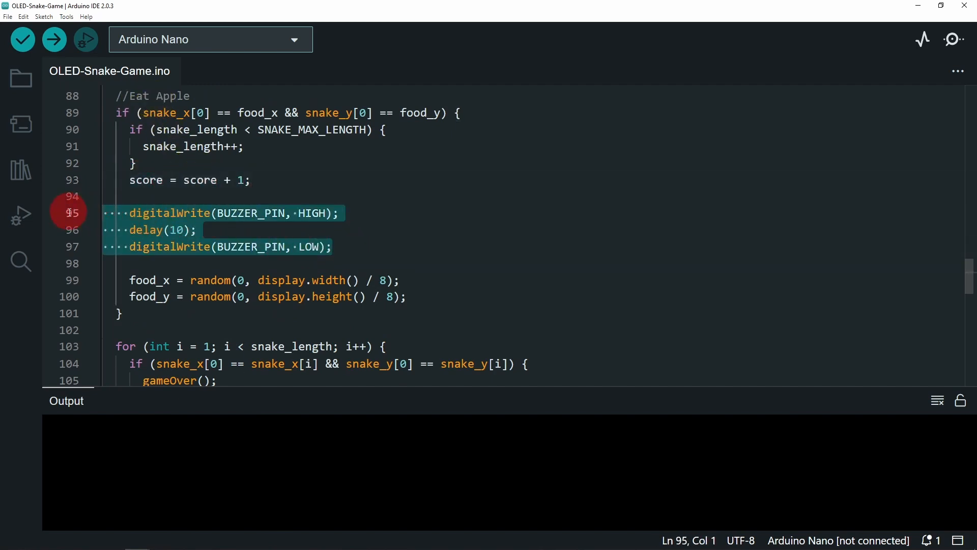
pyautogui.scroll(-3)
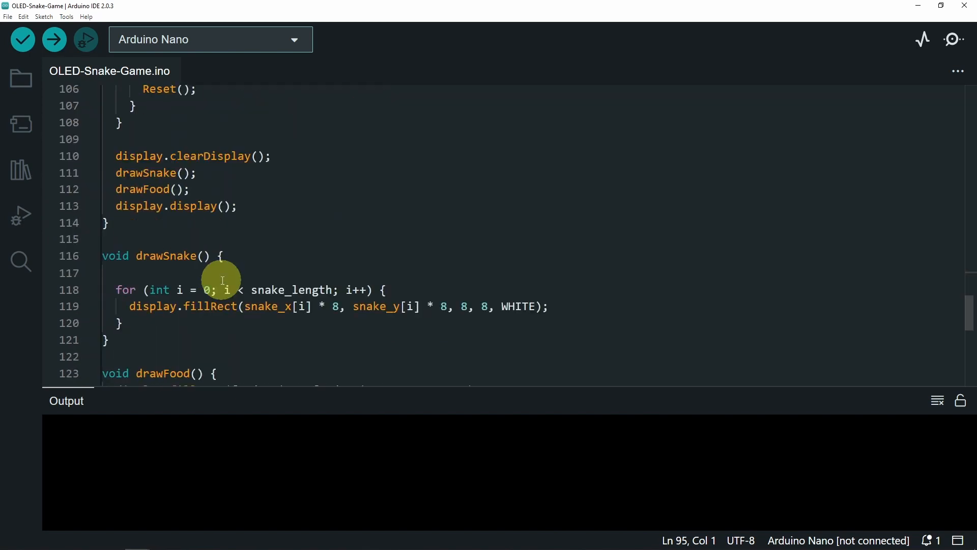
pyautogui.click(157, 256)
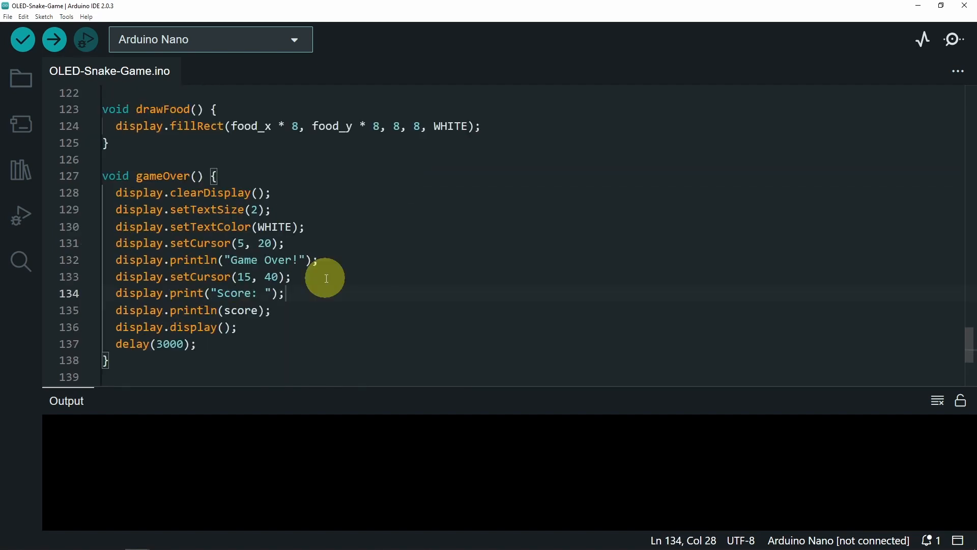
pyautogui.moveTo(148, 267)
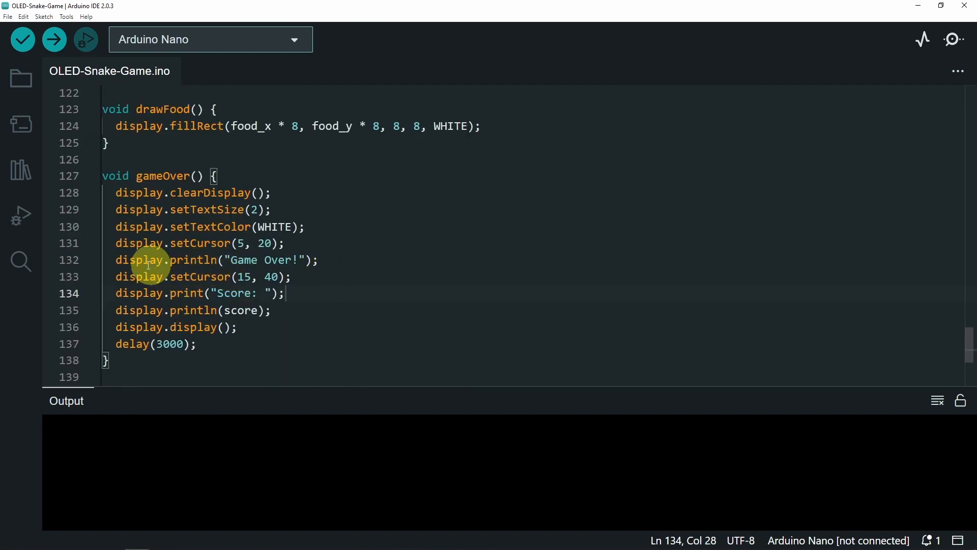
pyautogui.moveTo(243, 299)
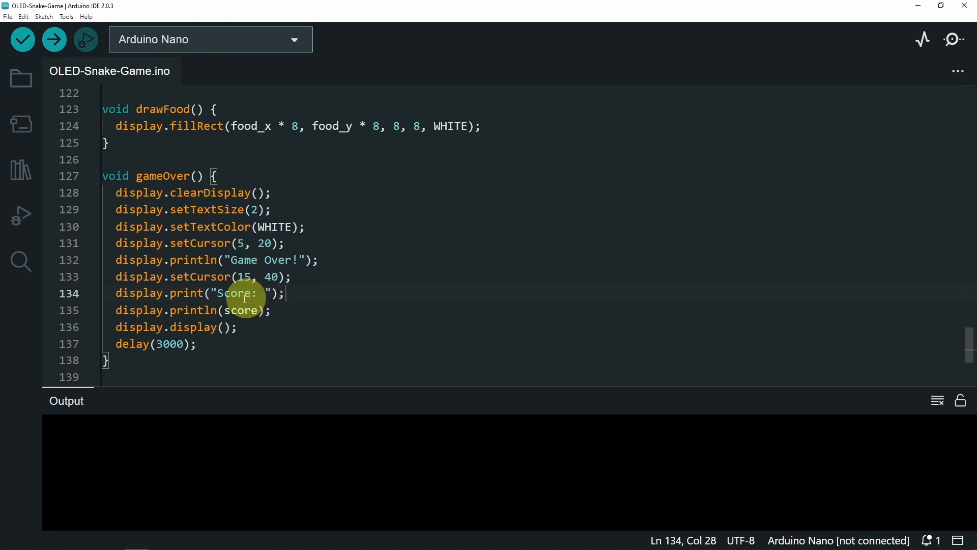
pyautogui.scroll(3)
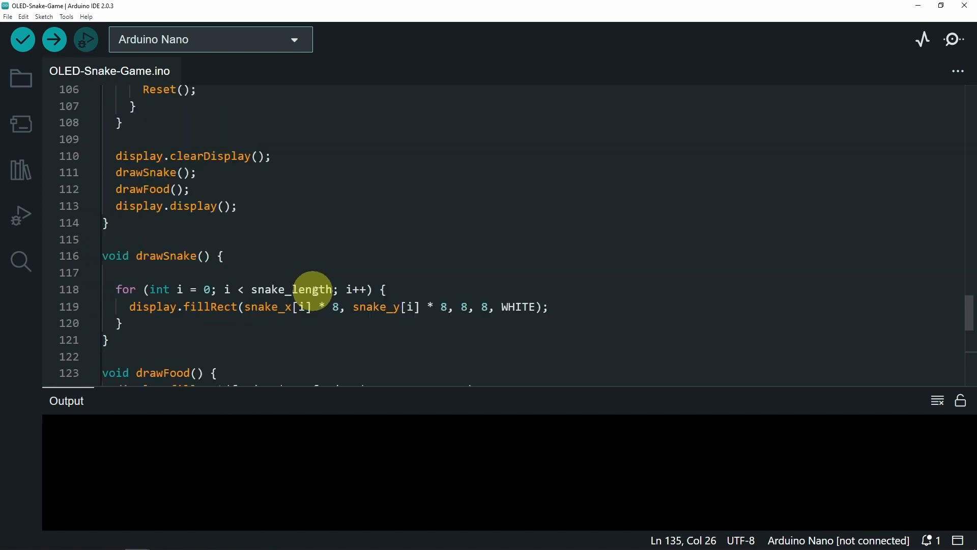
pyautogui.scroll(3)
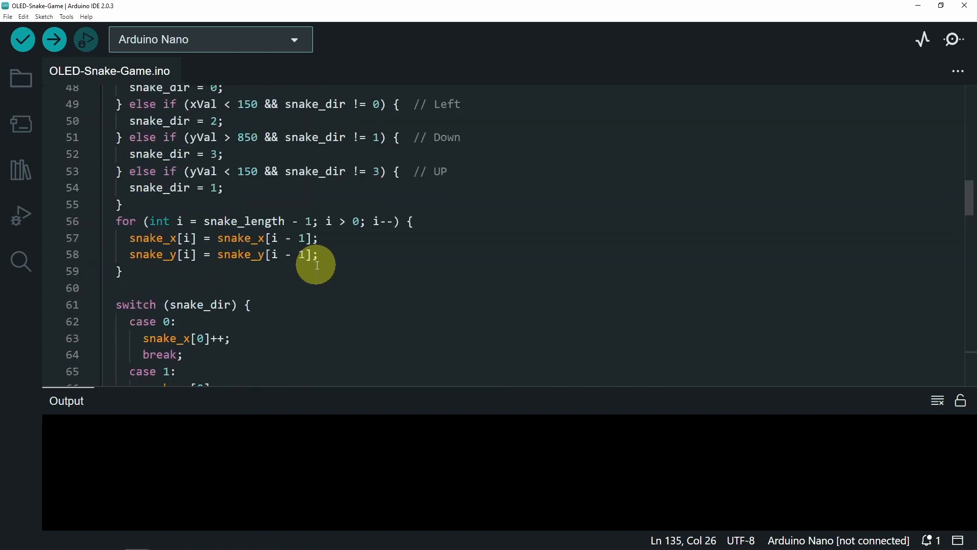
pyautogui.scroll(3)
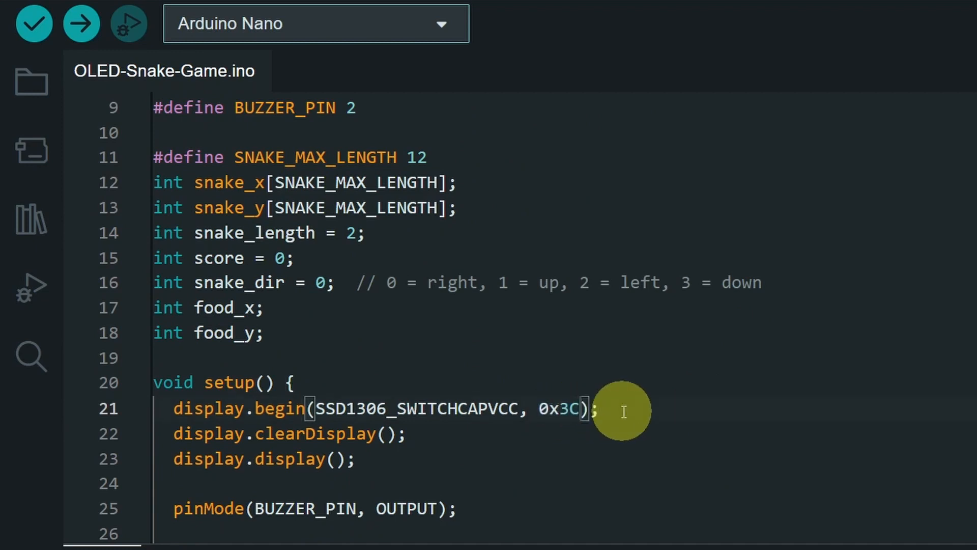
pyautogui.write('D')
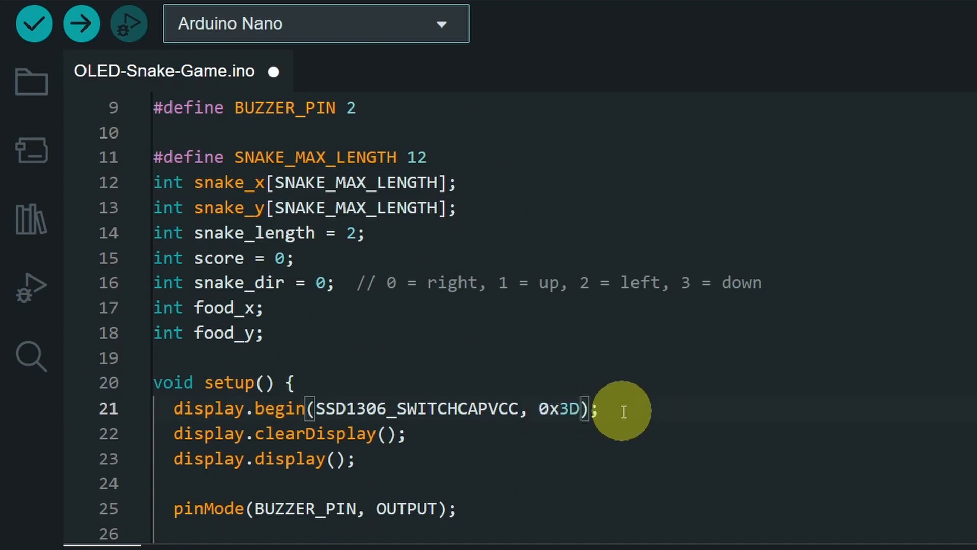
pyautogui.press('Backspace')
pyautogui.write('C')
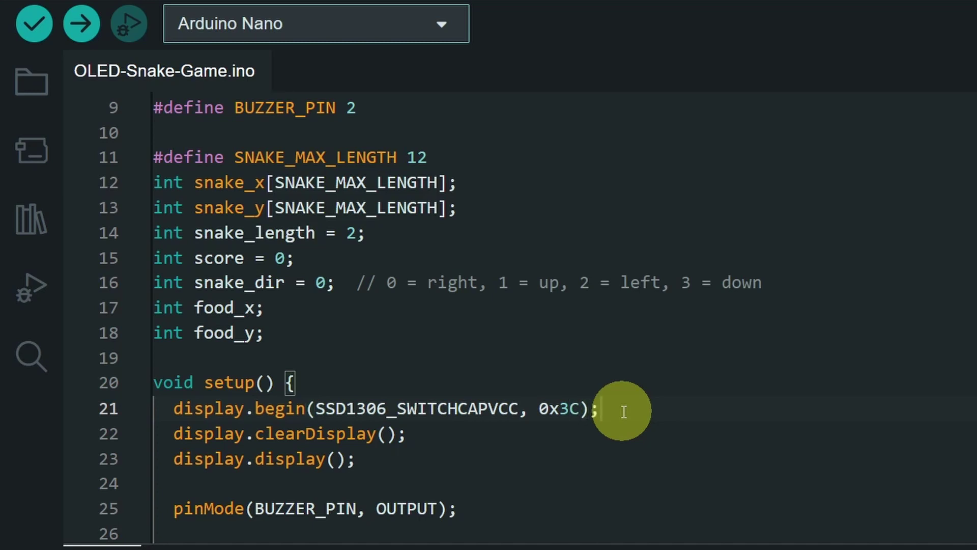
pyautogui.scroll(3)
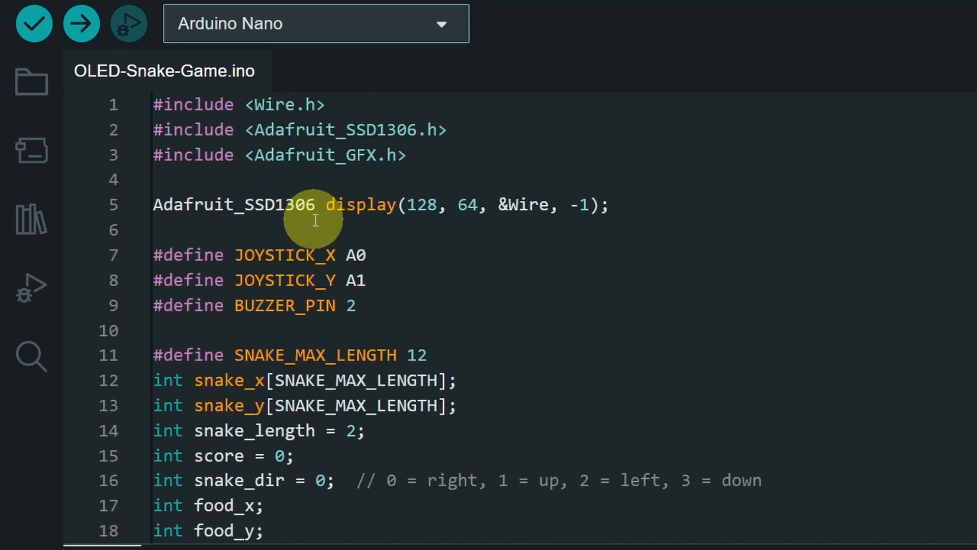
pyautogui.click(316, 23)
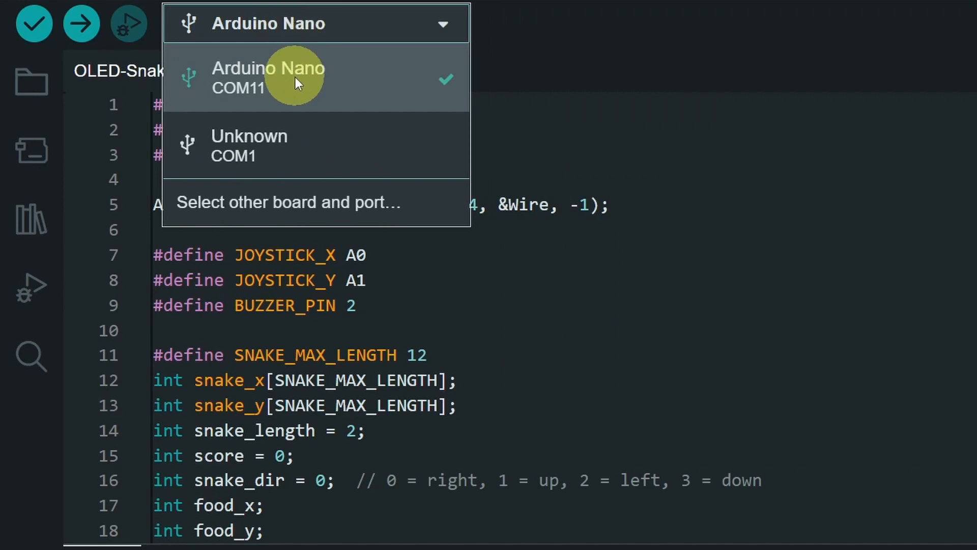
# Select the Arduino Nano on COM11 and upload the snake game sketch (15208 bytes, 49%).
pyautogui.click(268, 78)
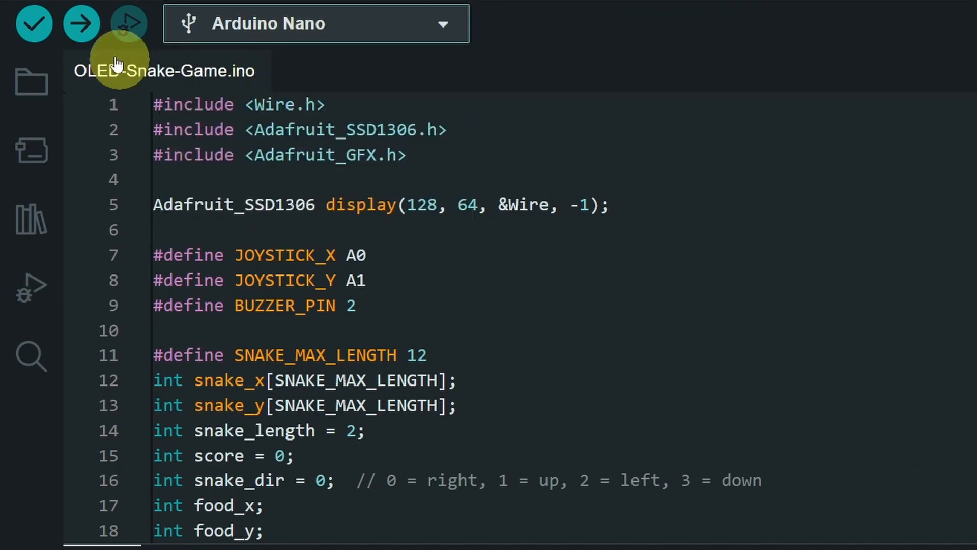
pyautogui.click(81, 23)
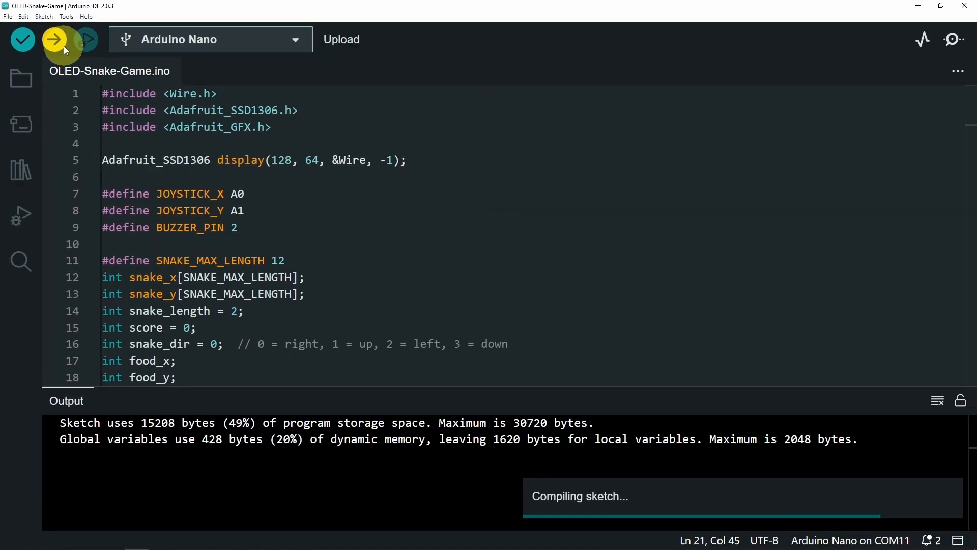
pyautogui.click(54, 39)
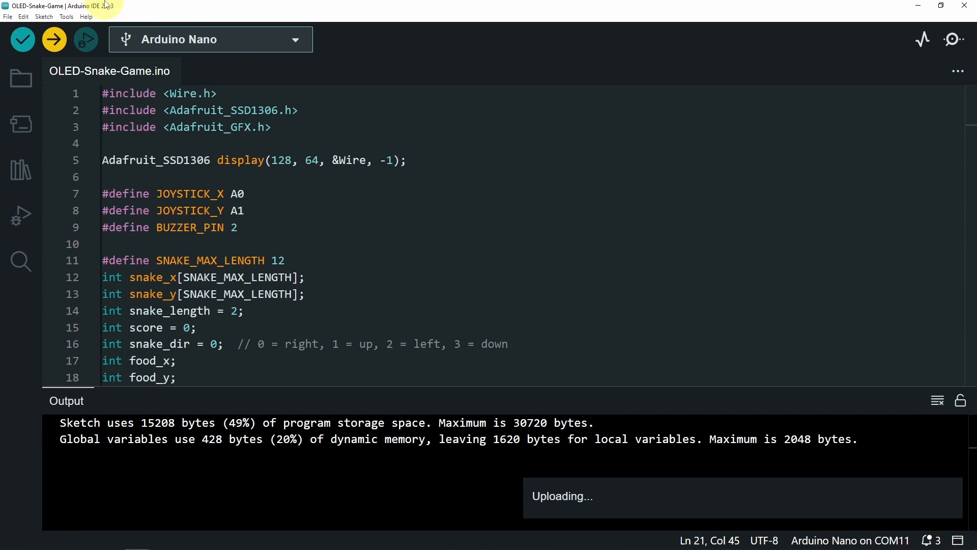